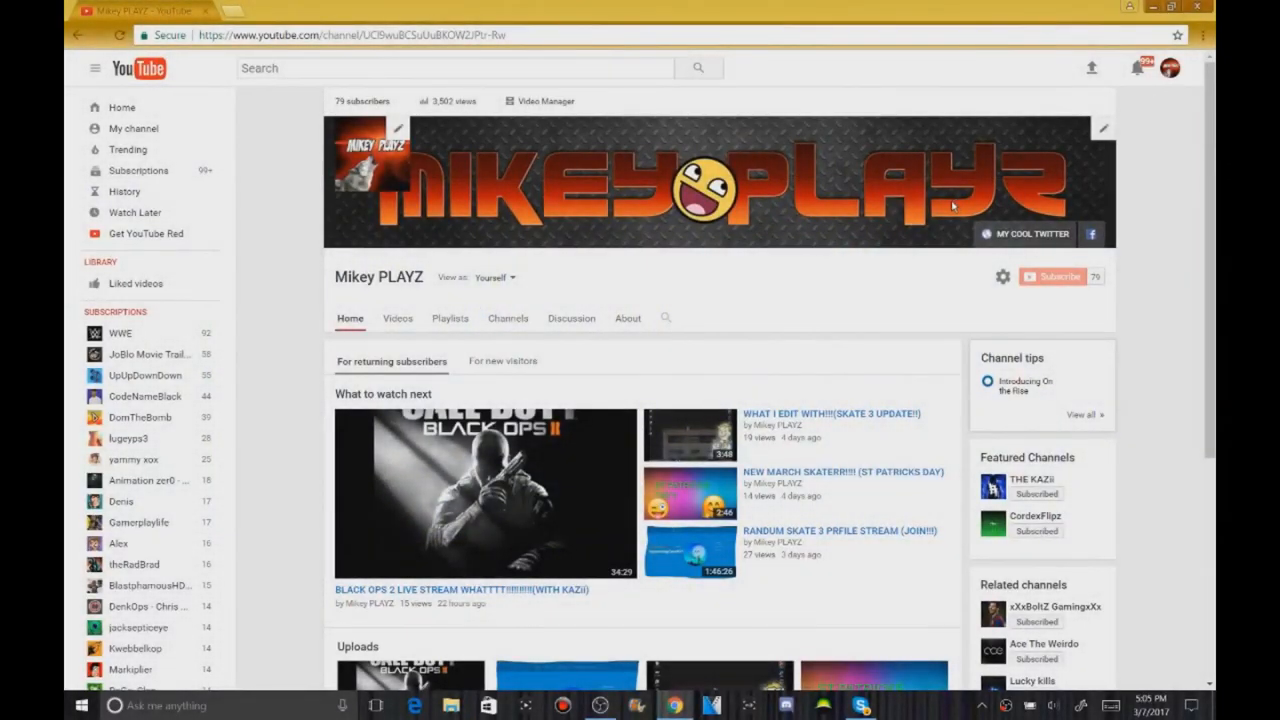
mouse_move(758, 324)
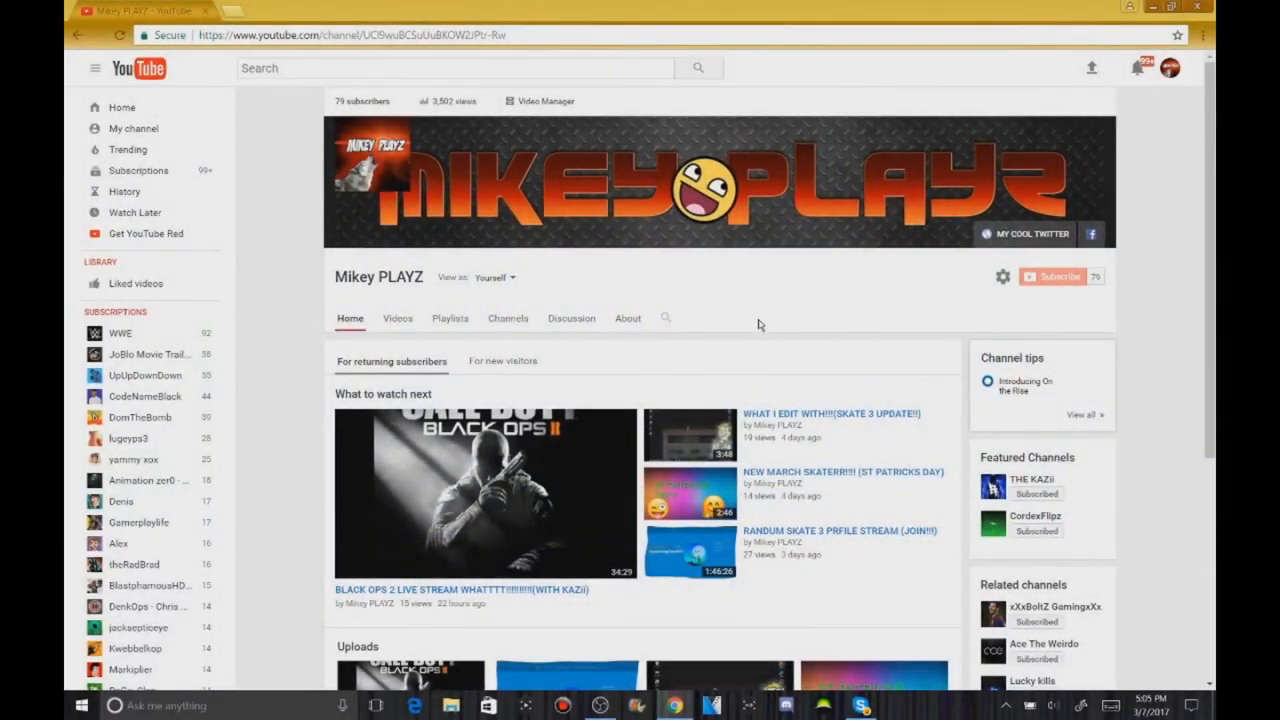
mouse_move(1054, 276)
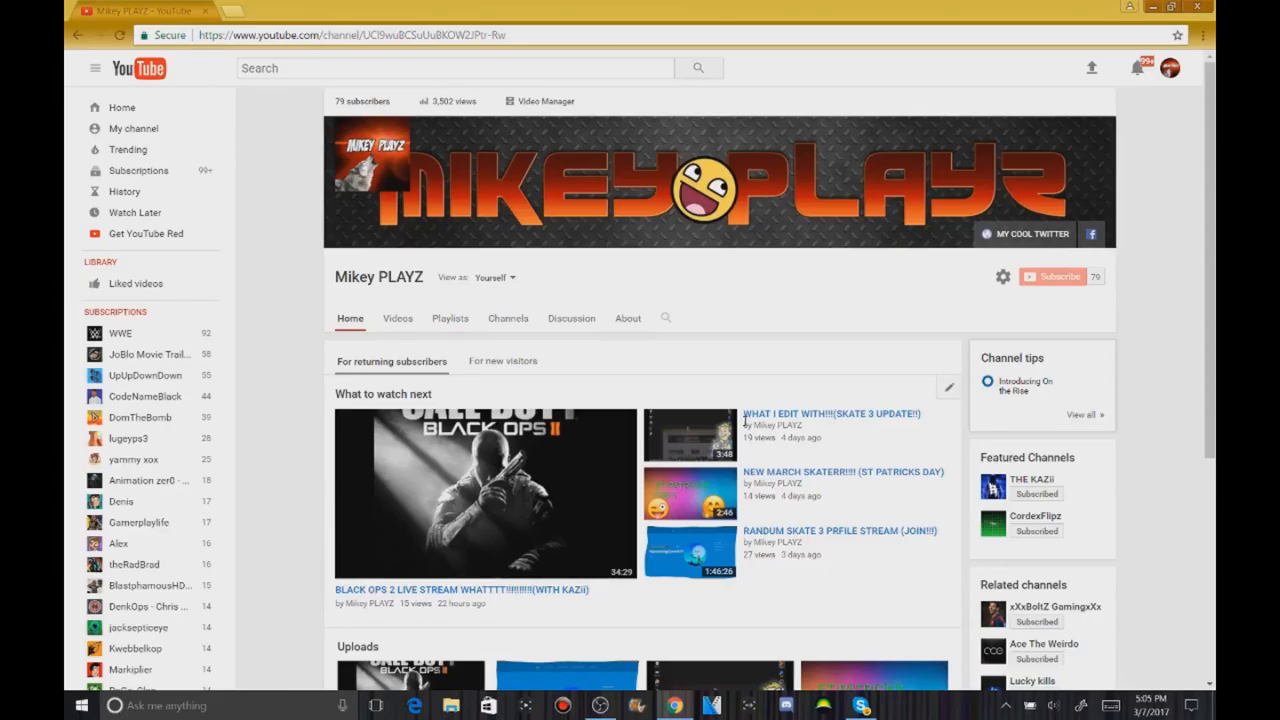
mouse_move(744, 423)
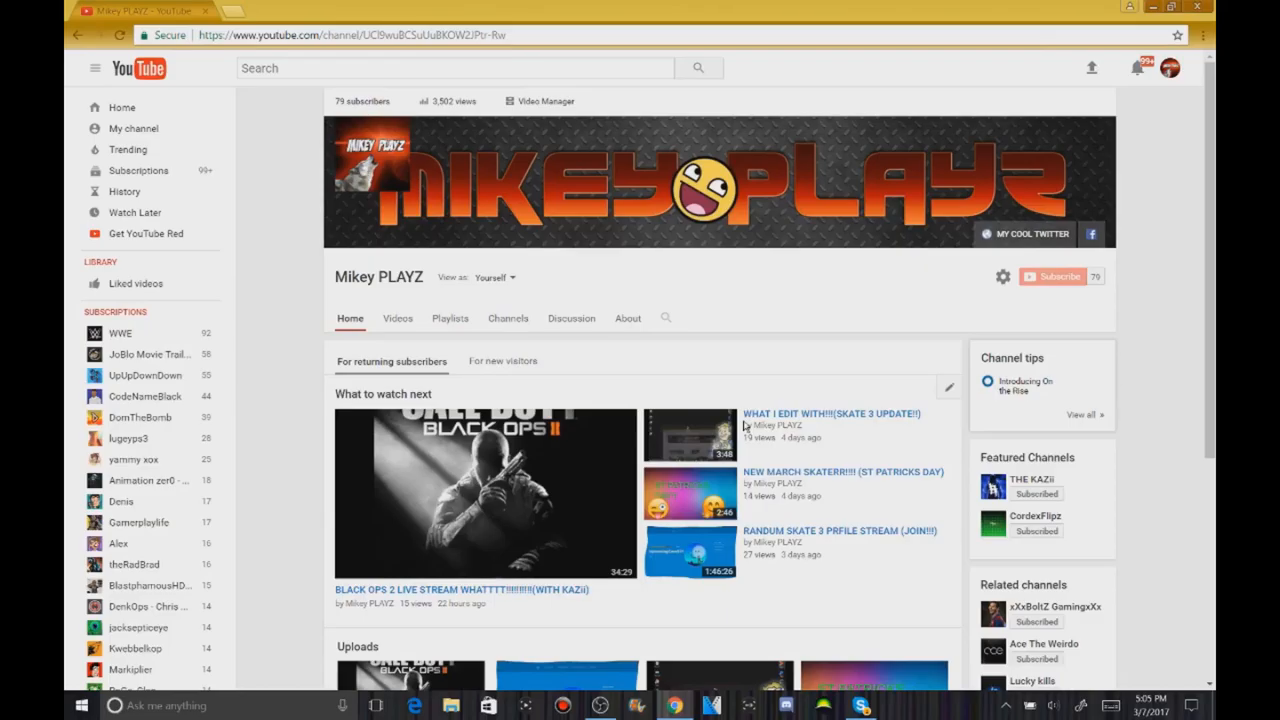
mouse_move(380, 477)
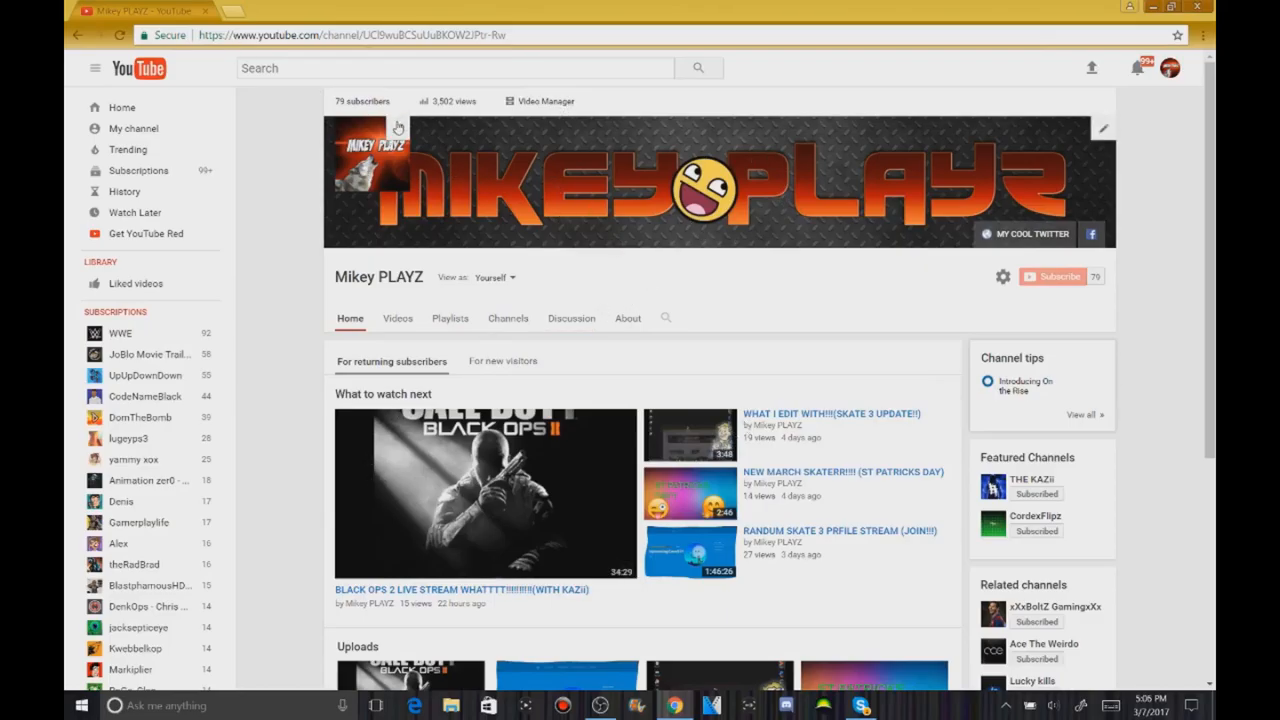
mouse_move(420, 180)
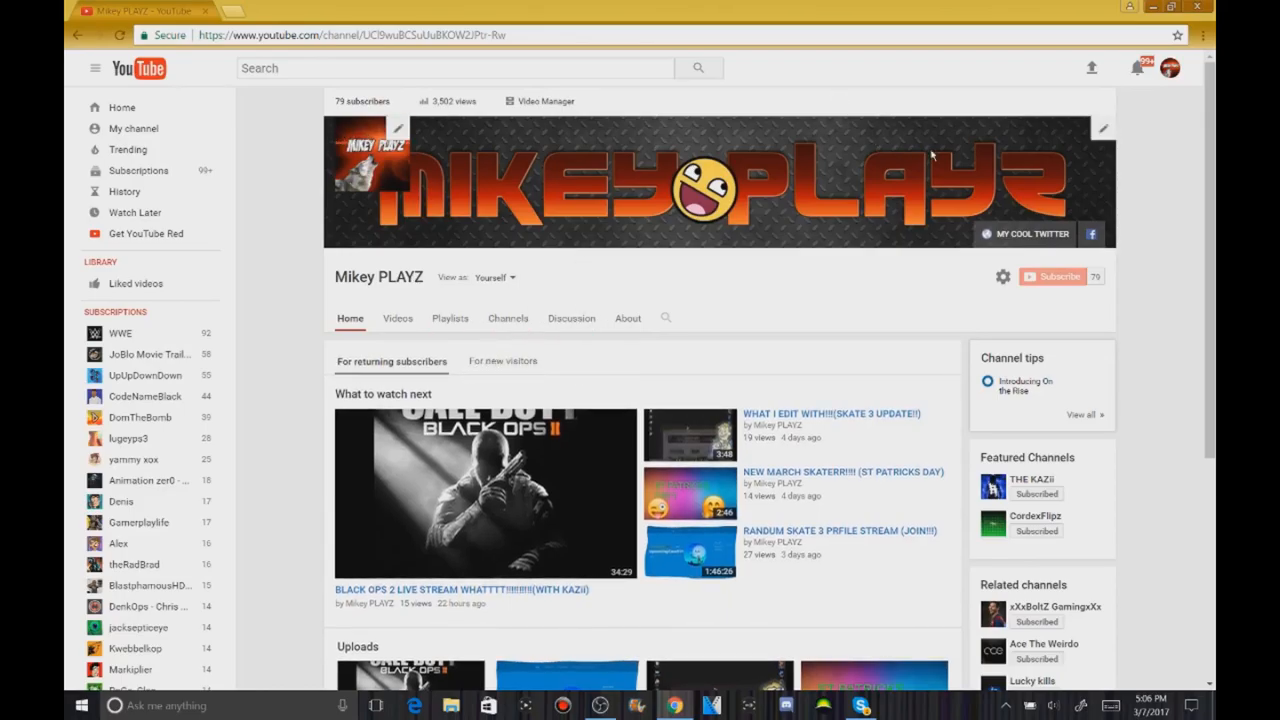
mouse_move(1090, 240)
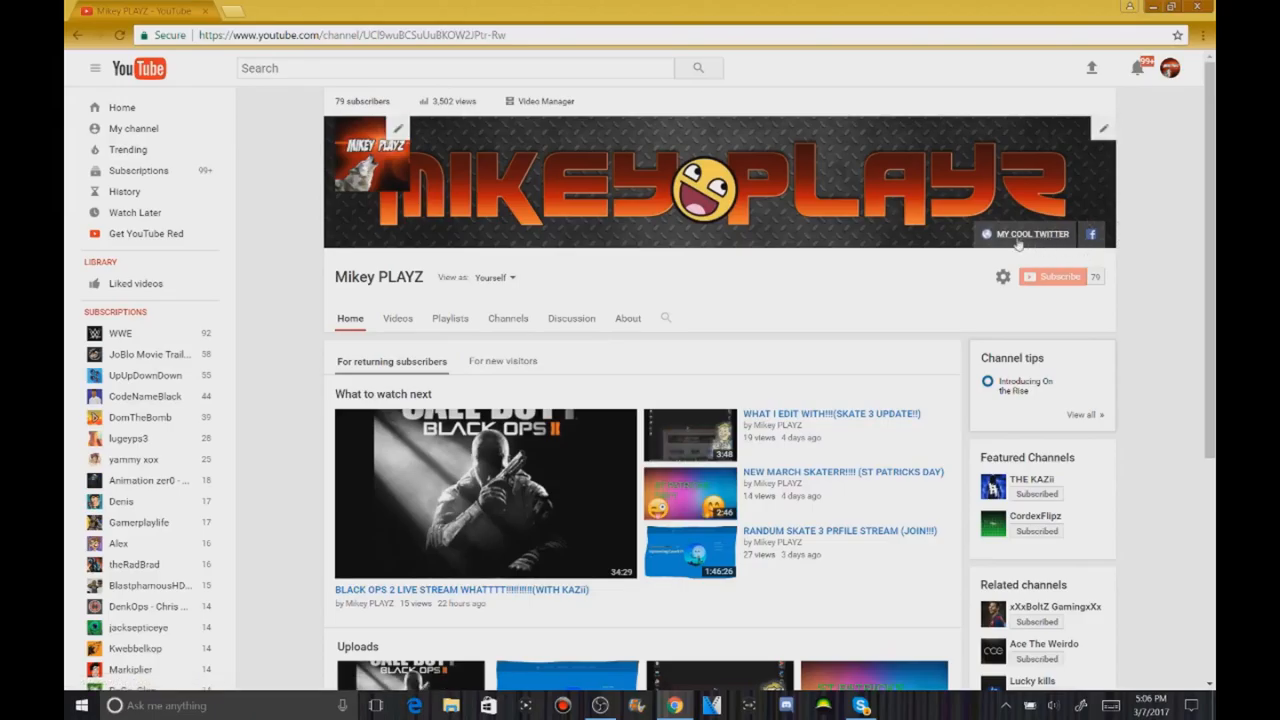
left_click(1023, 233)
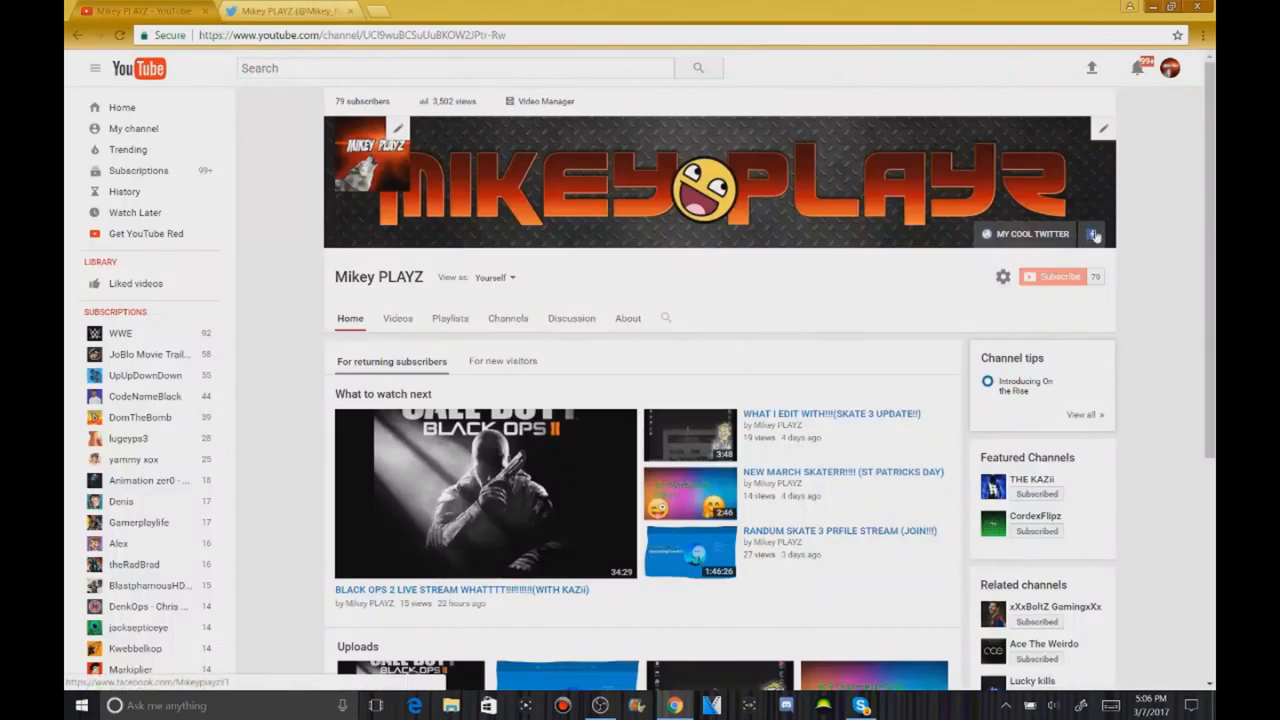
left_click(1094, 233)
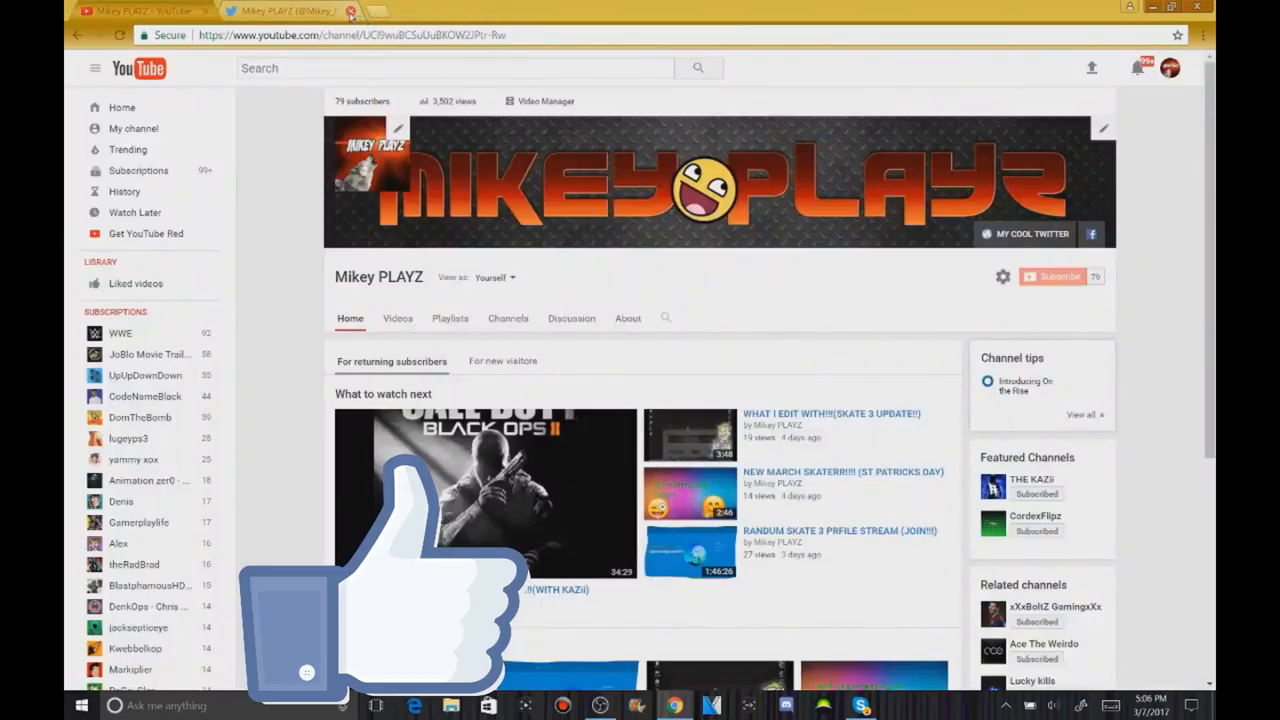
left_click(351, 11)
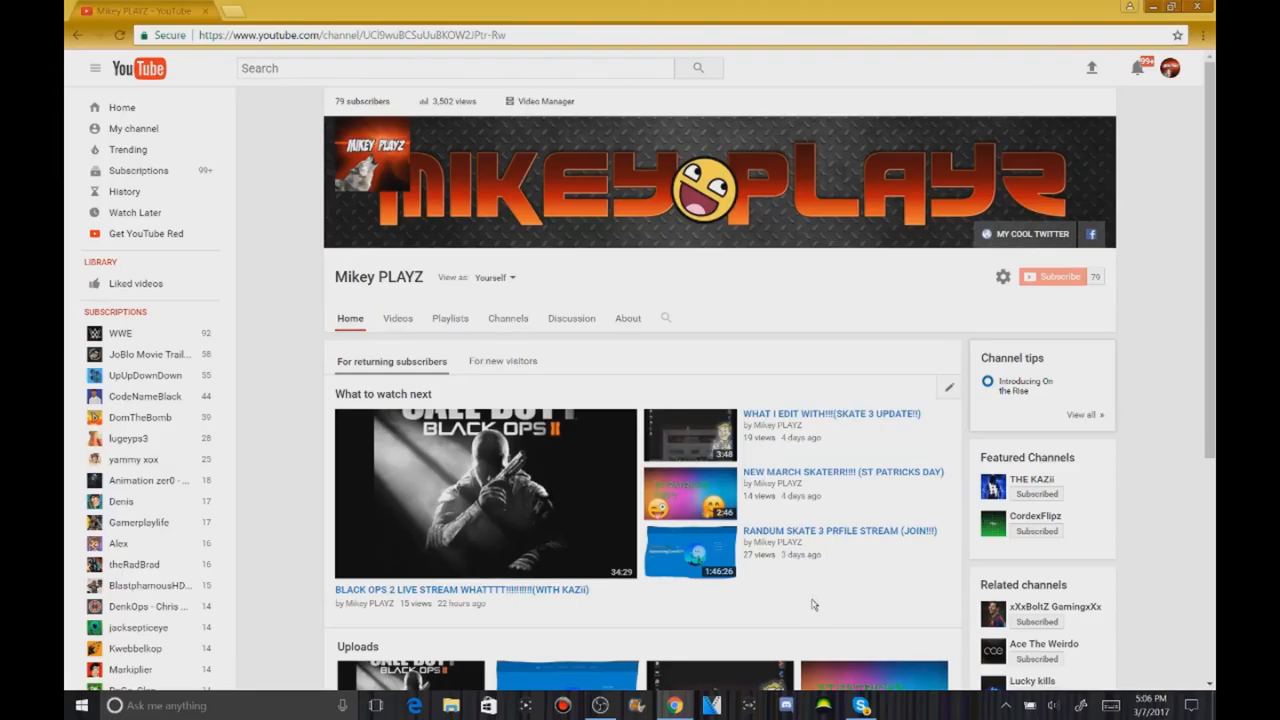
mouse_move(68, 436)
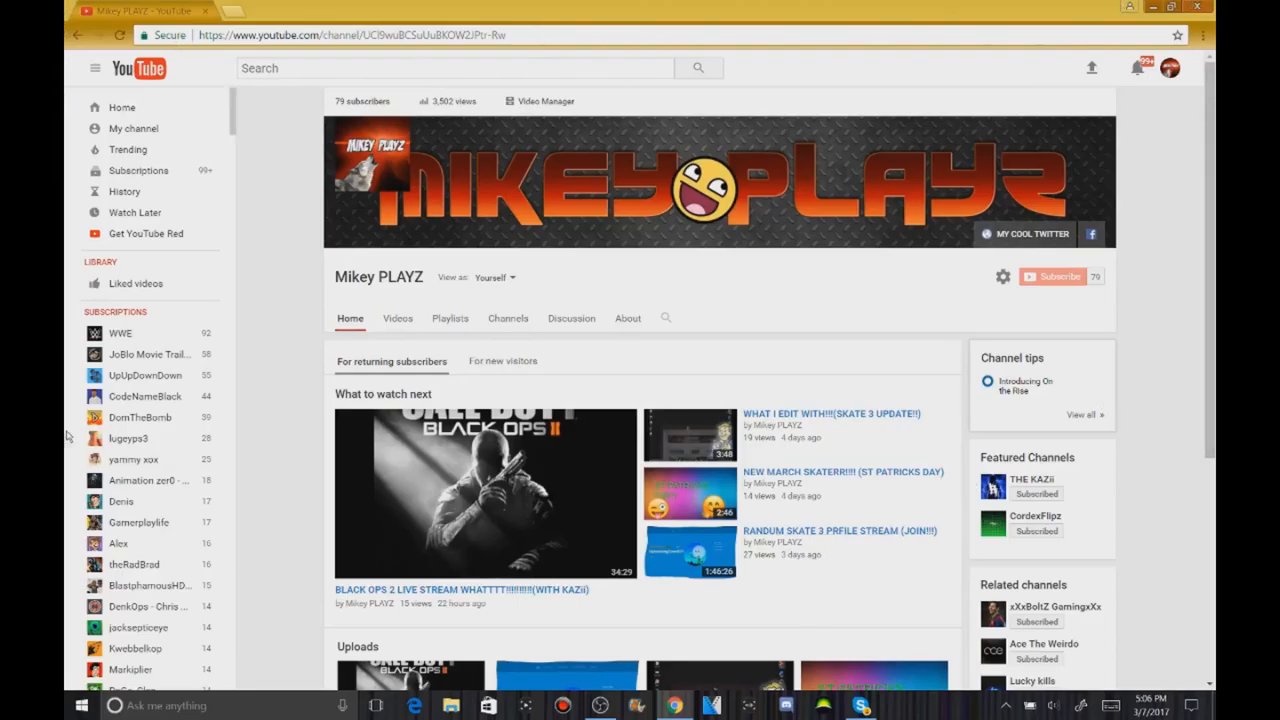
mouse_move(289, 217)
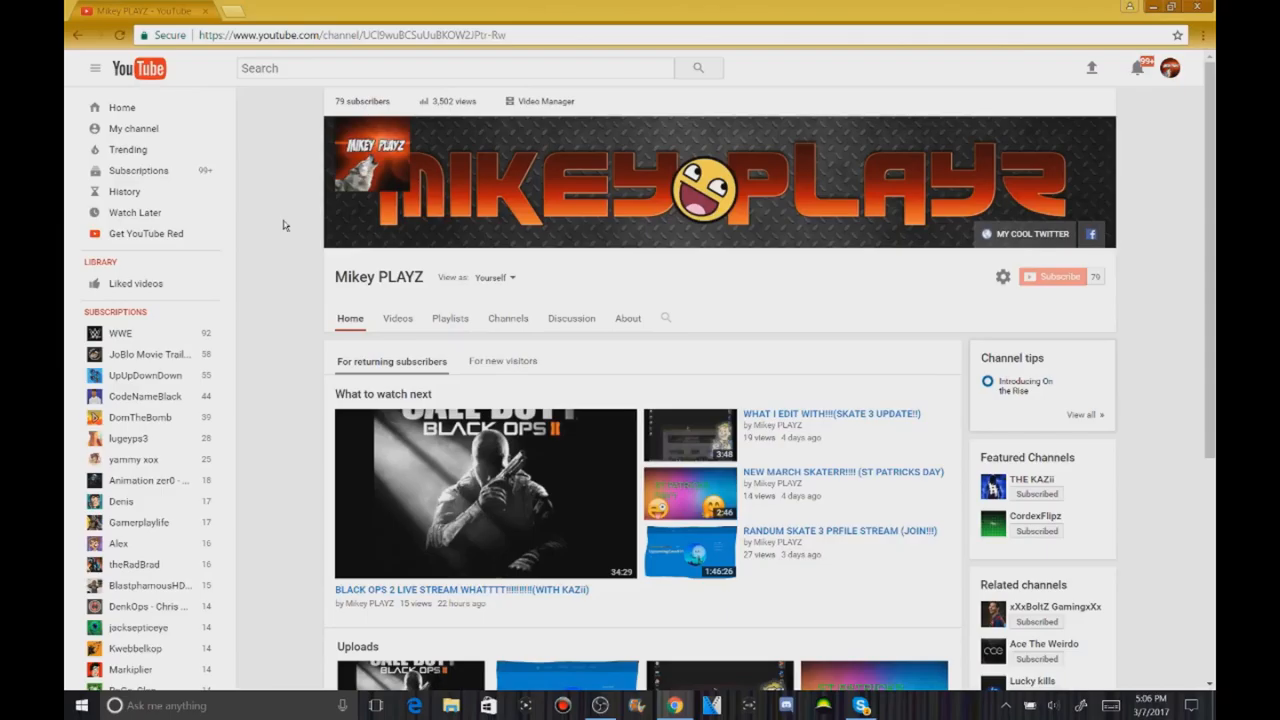
mouse_move(145, 395)
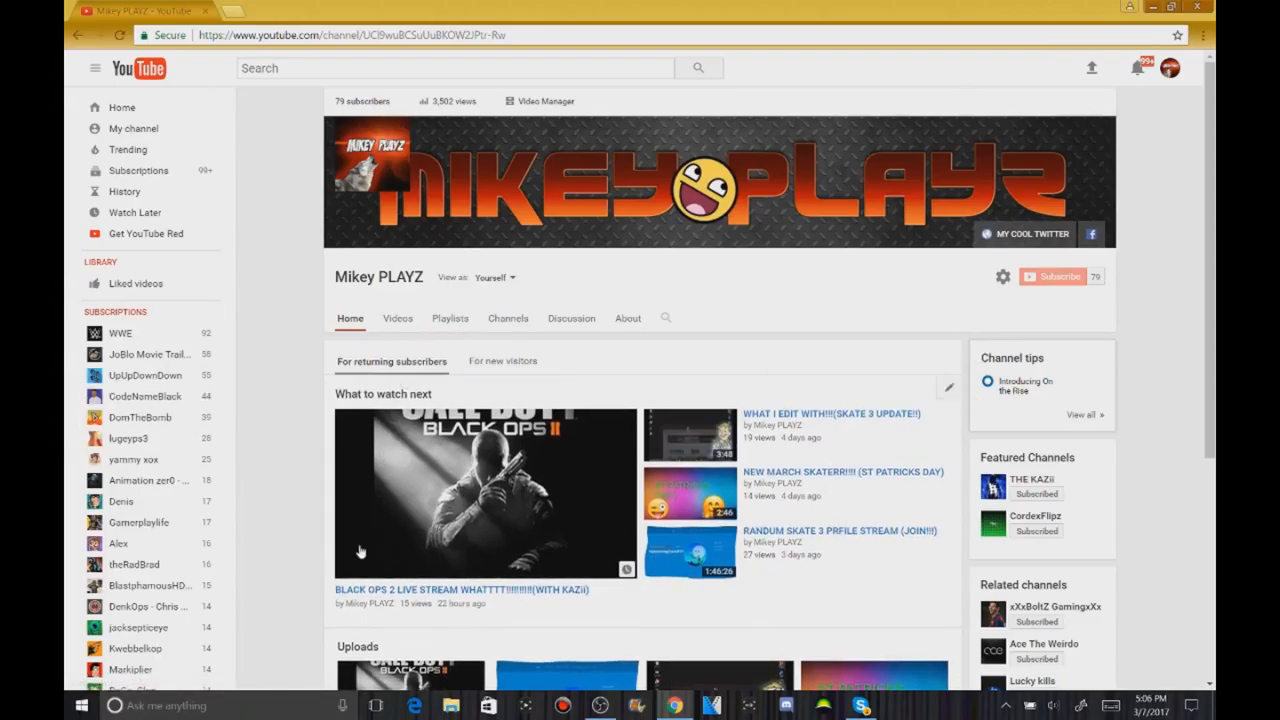
mouse_move(620, 537)
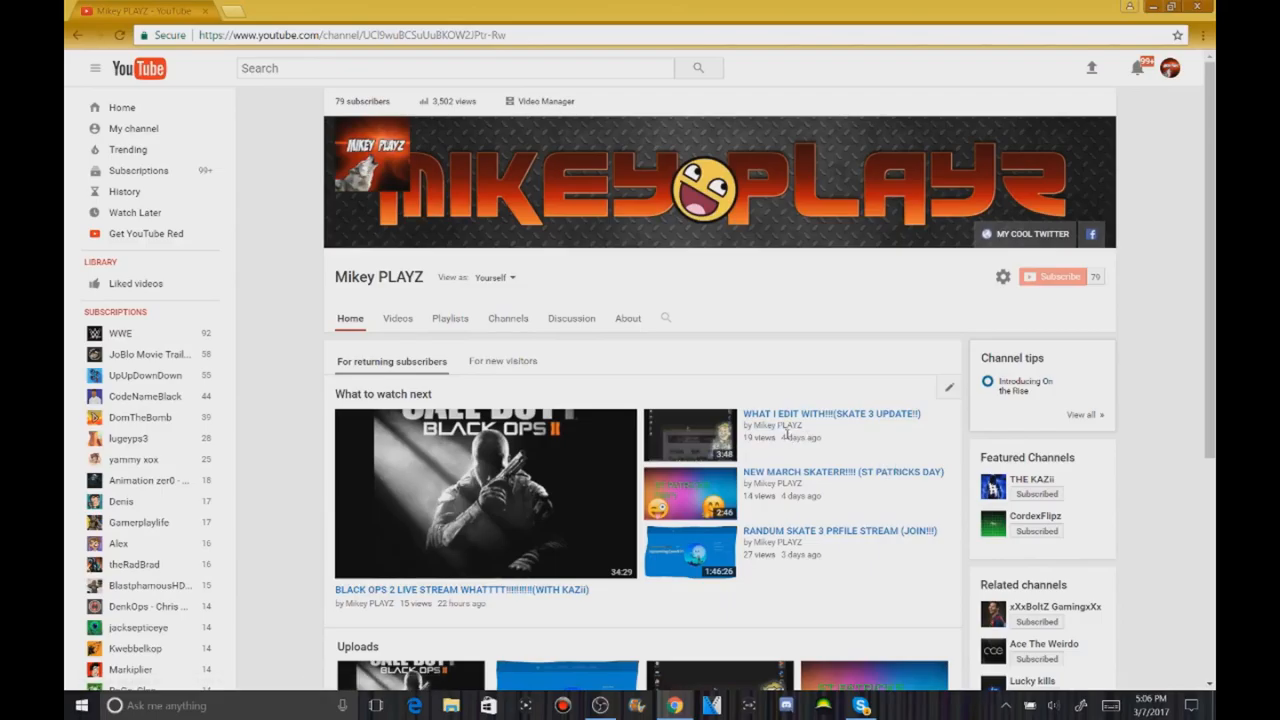
mouse_move(790, 437)
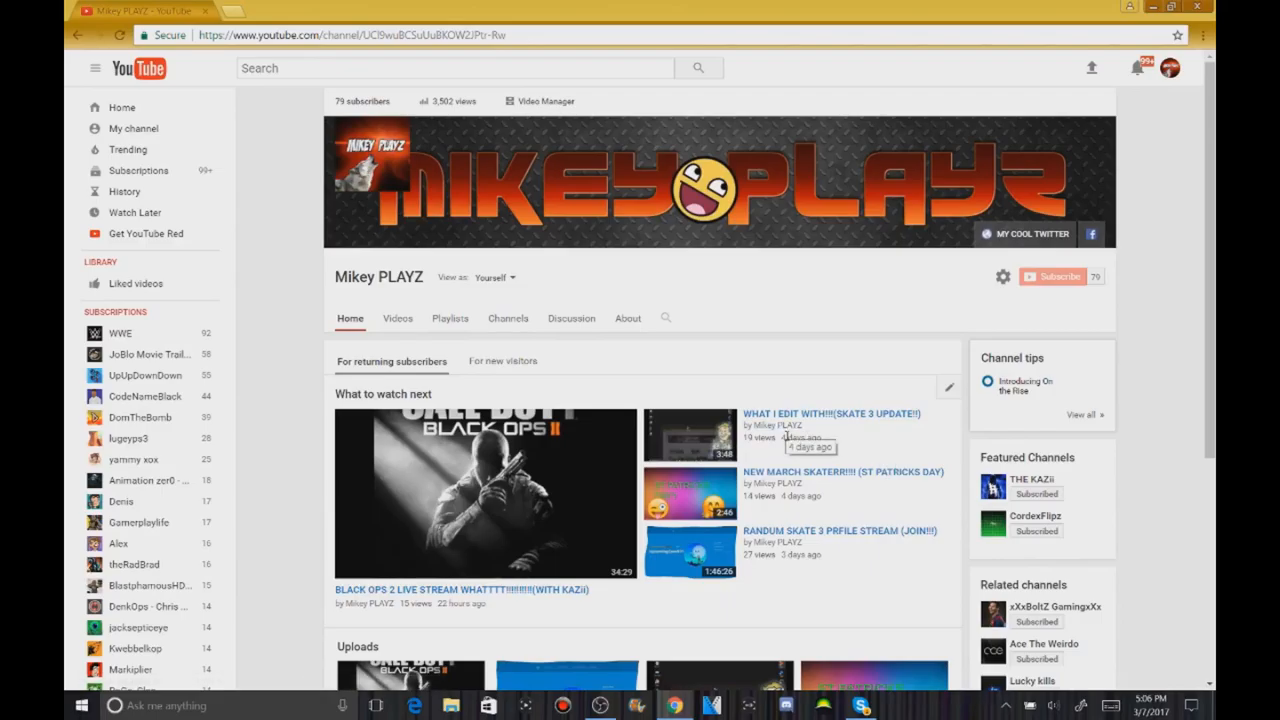